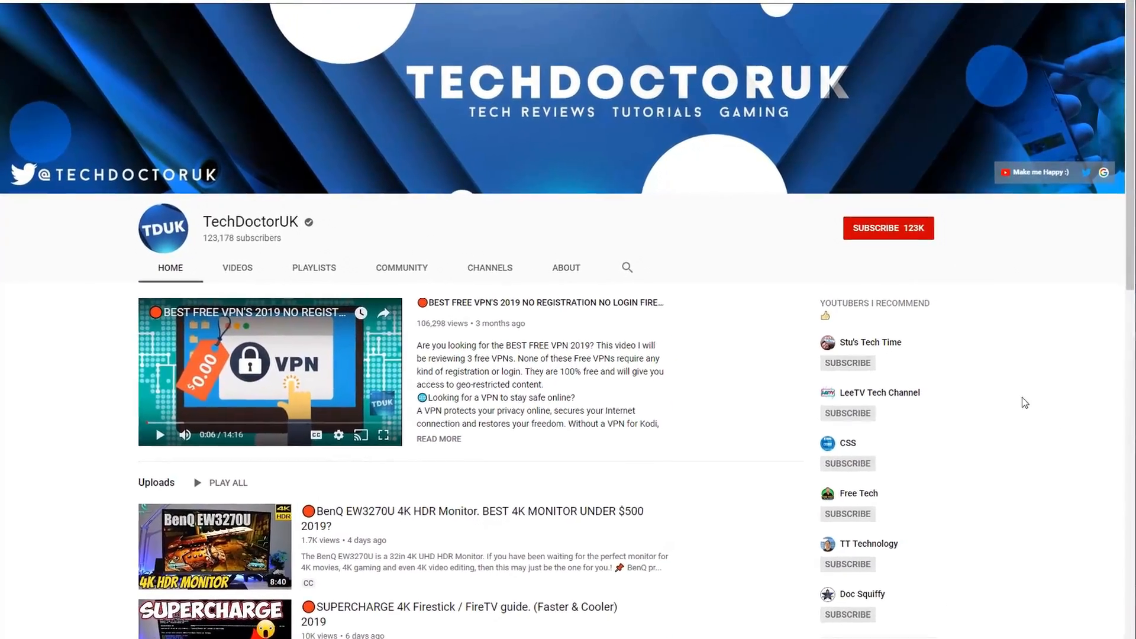
# Open TechDoctorUK's YouTube Home tab with its featured VPN video and recent uploads
pyautogui.click(887, 228)
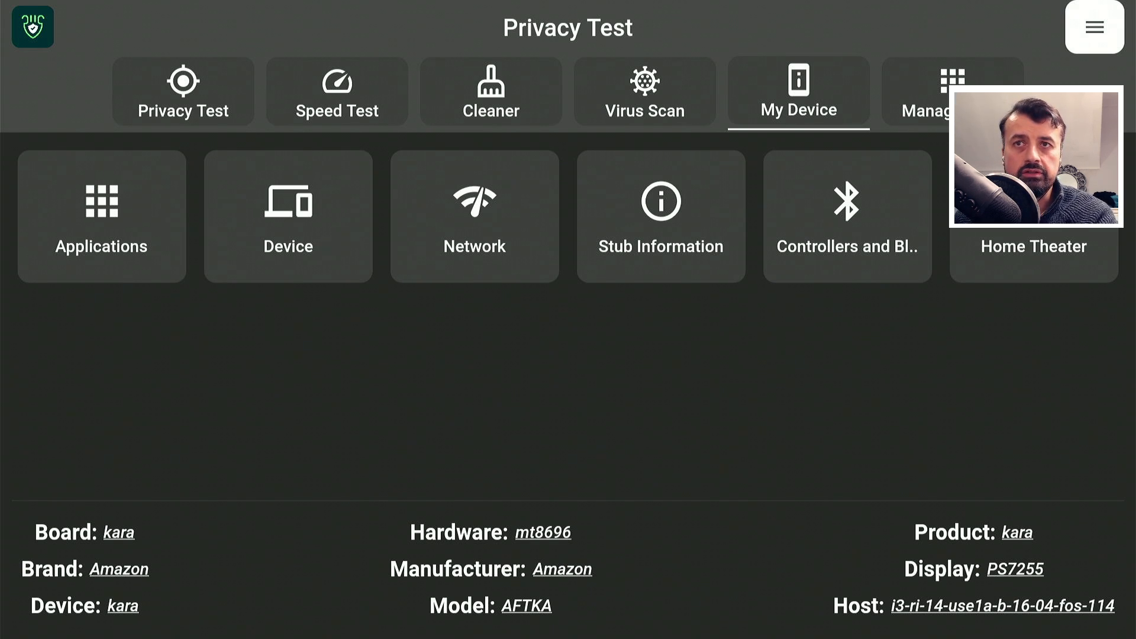
pyautogui.click(1094, 27)
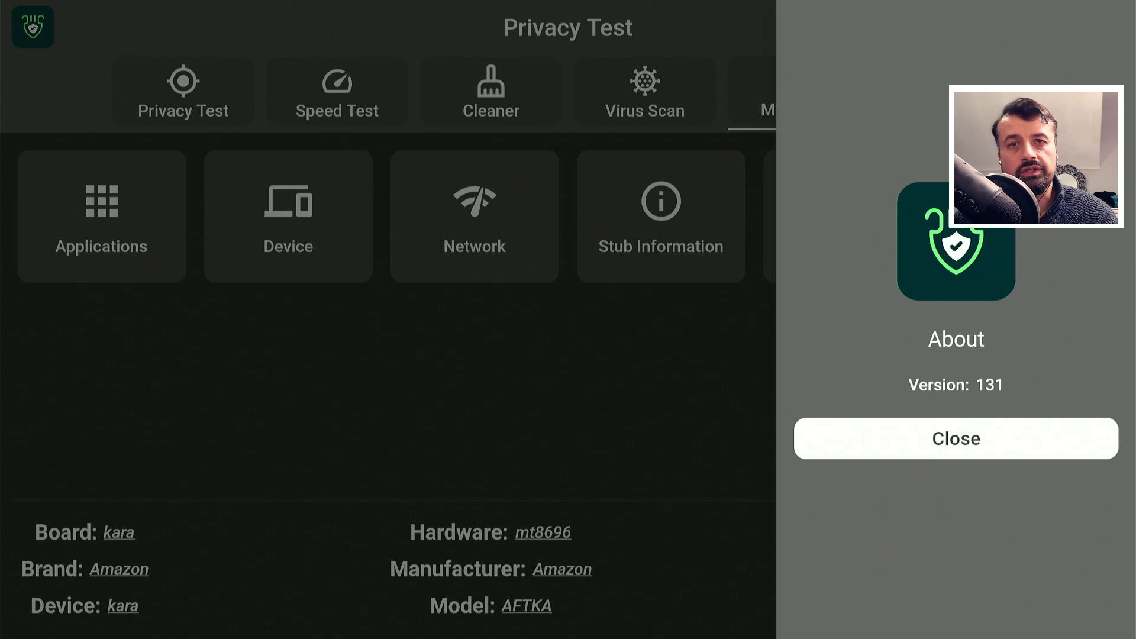
pyautogui.click(955, 438)
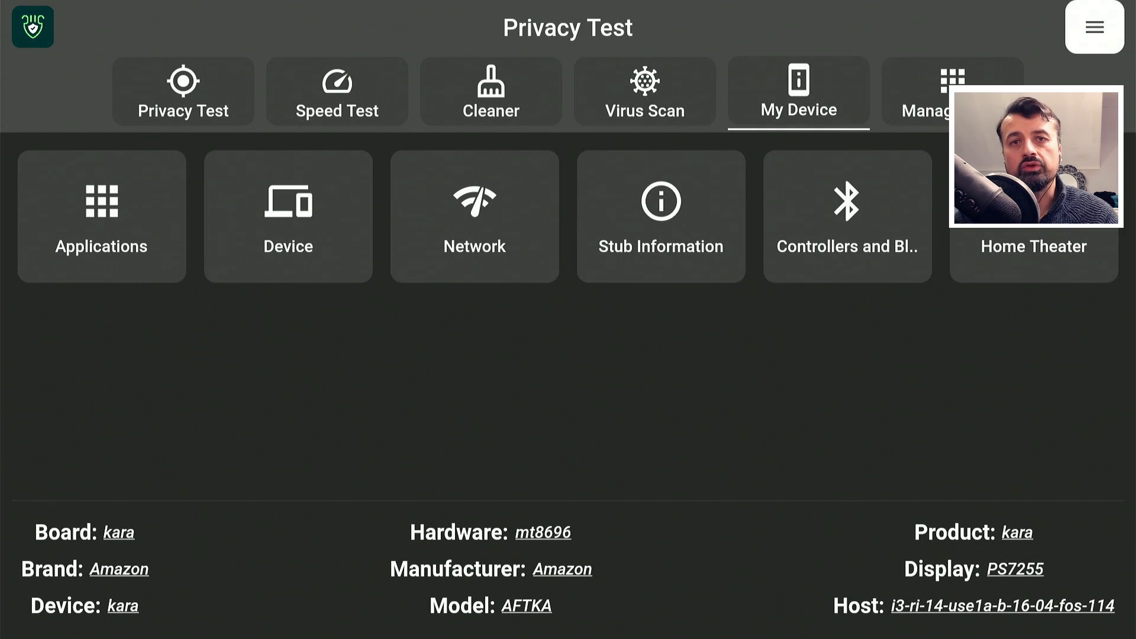
pyautogui.click(798, 91)
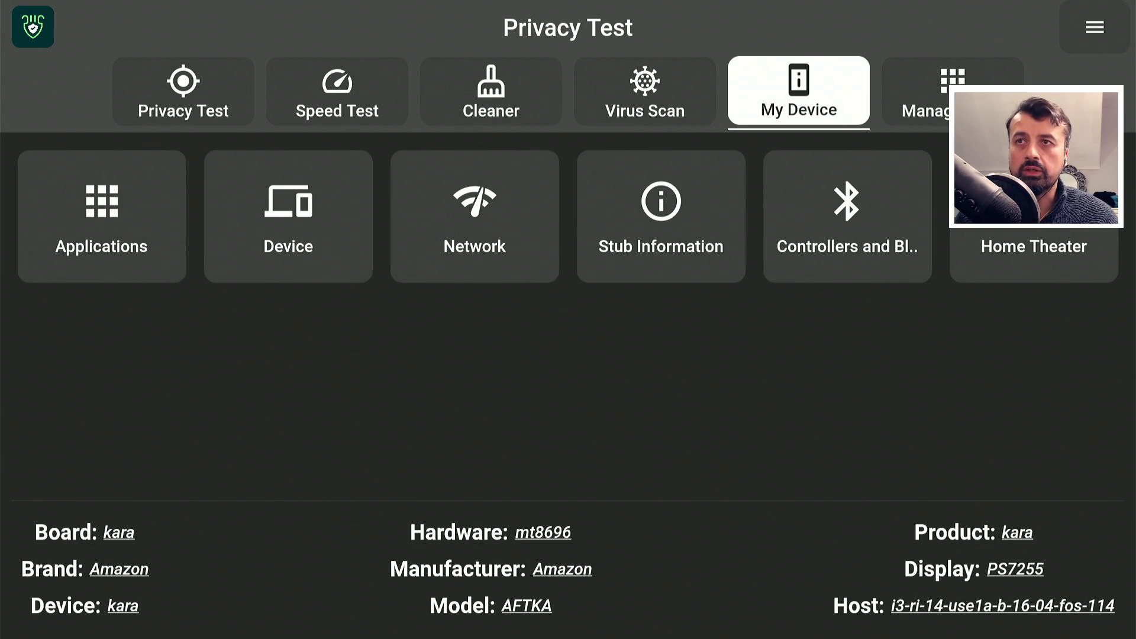
# View the privacy check: VPN security High, New York IP and city map
pyautogui.click(183, 90)
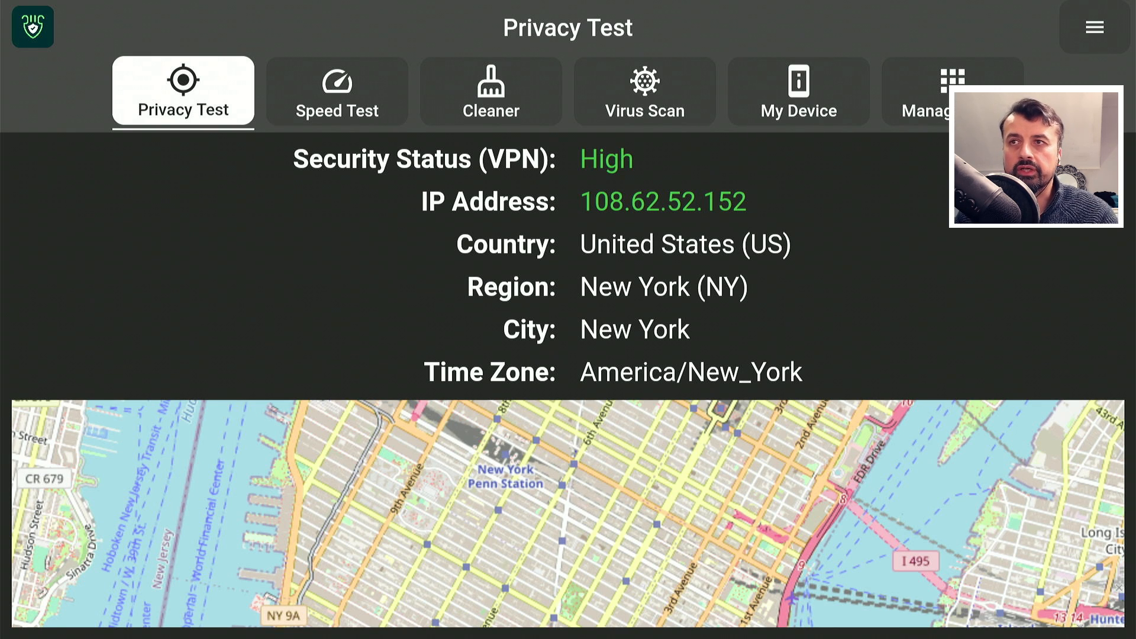
# Run the FAST internet speed test through to its 320 Mbps result
pyautogui.click(337, 91)
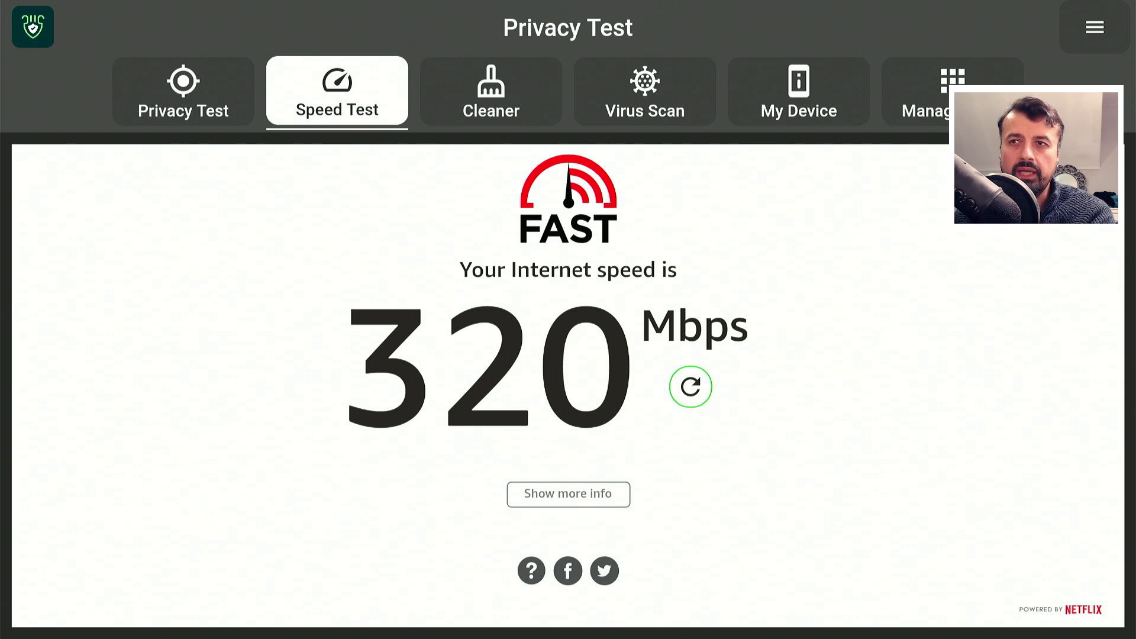
pyautogui.click(491, 91)
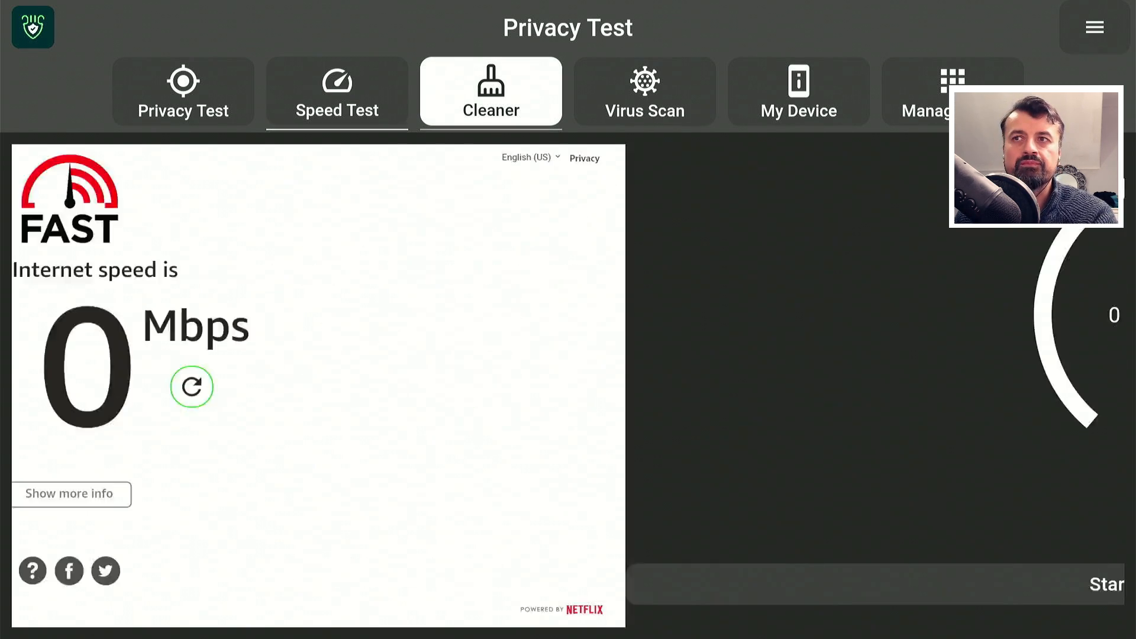
# Clean the device, approving deletion of old APK leftovers, yielding 10 optimizations
pyautogui.click(491, 91)
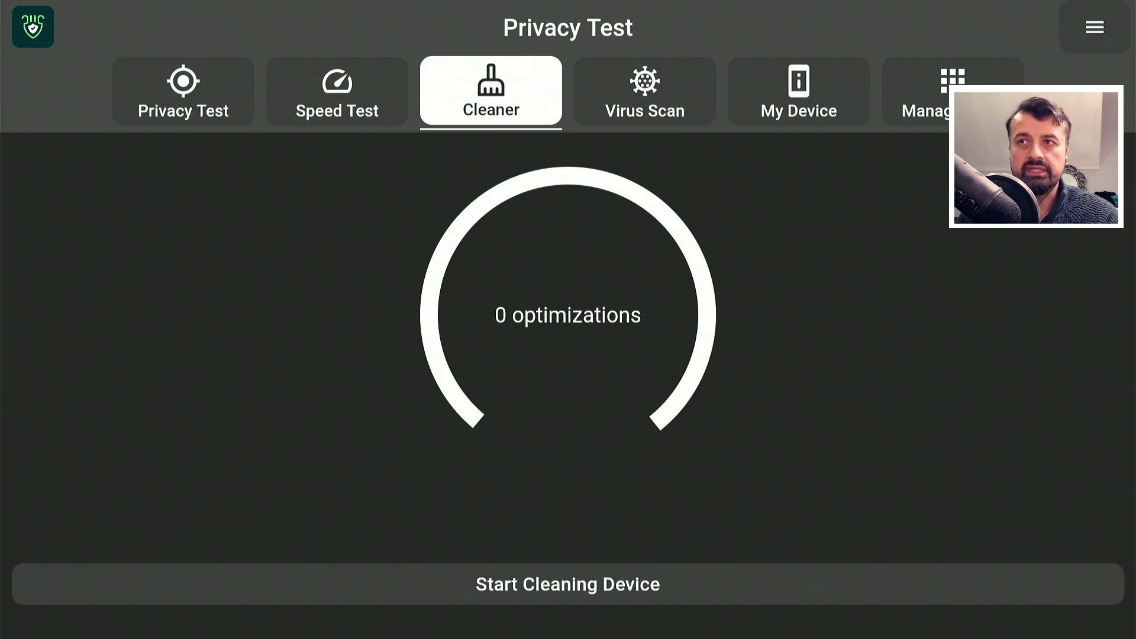
pyautogui.click(567, 584)
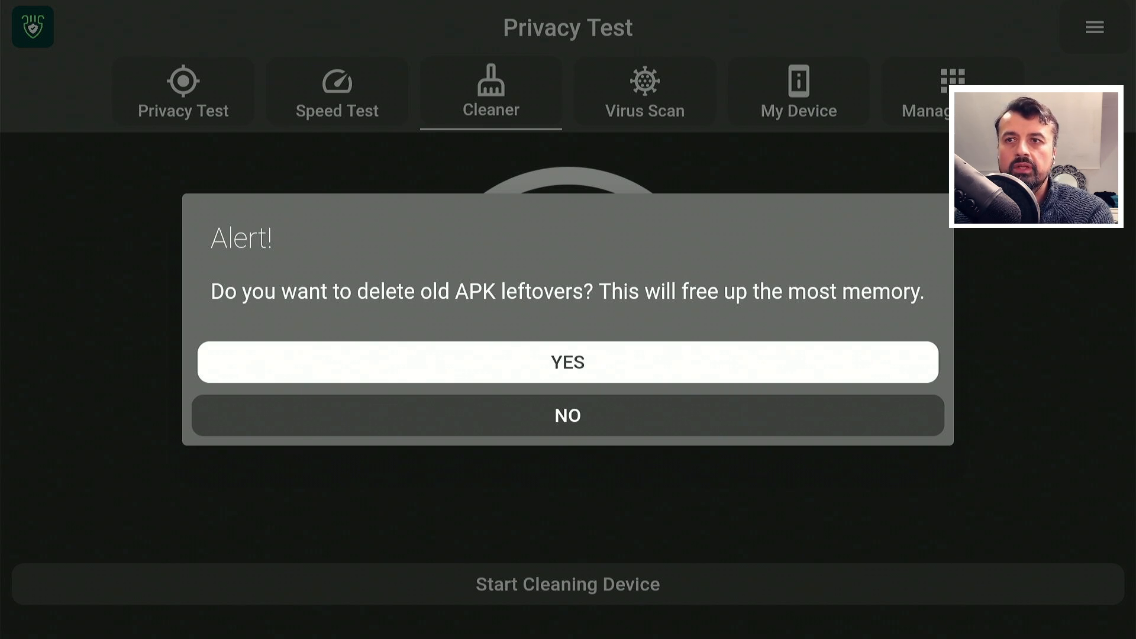
pyautogui.click(567, 362)
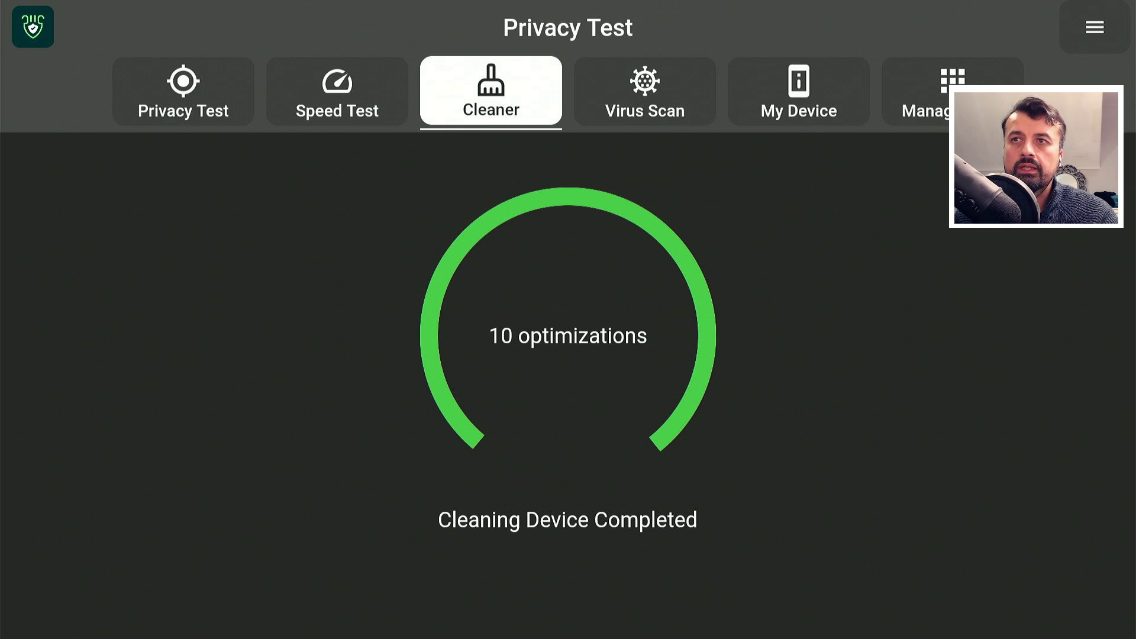
# Start a deep virus scan of all 37 apps and show My Device hardware details
pyautogui.click(644, 92)
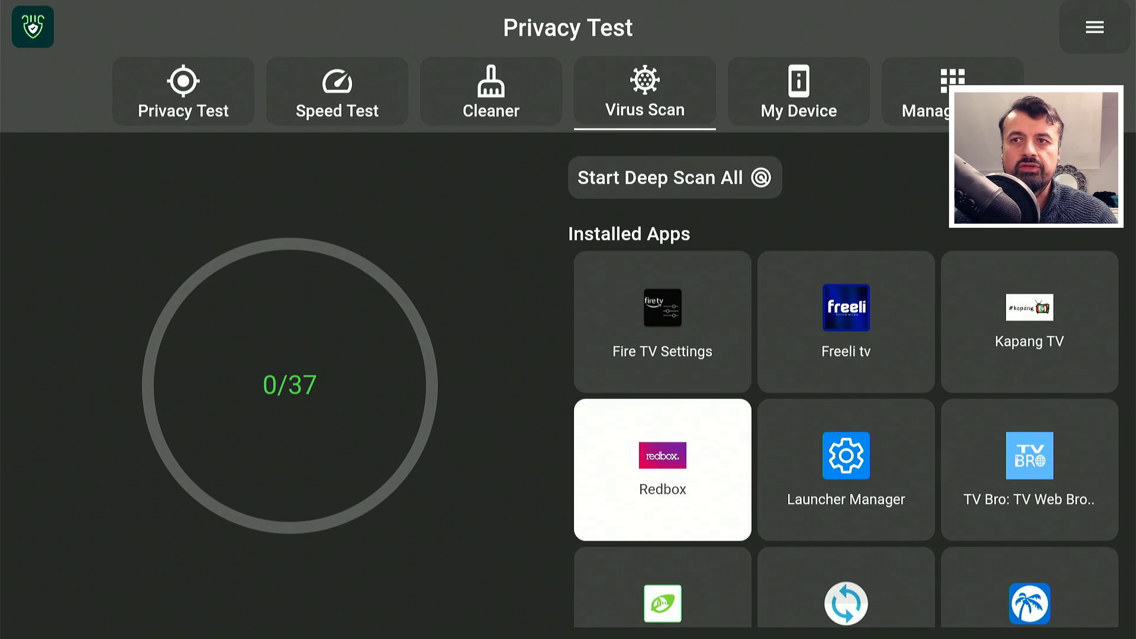
pyautogui.click(674, 178)
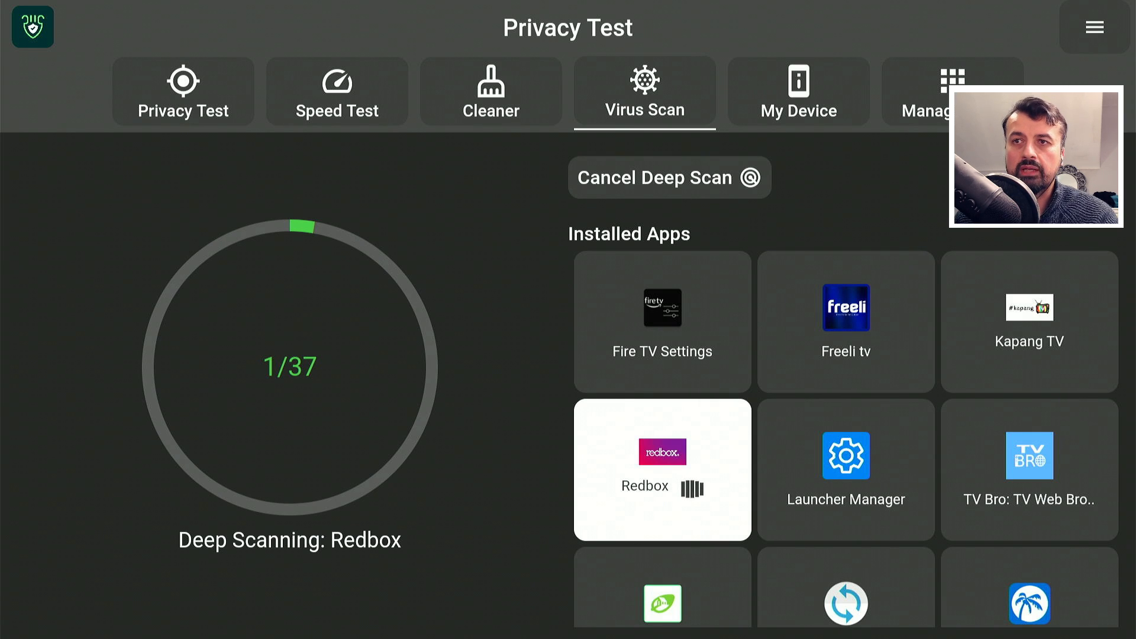
pyautogui.click(798, 91)
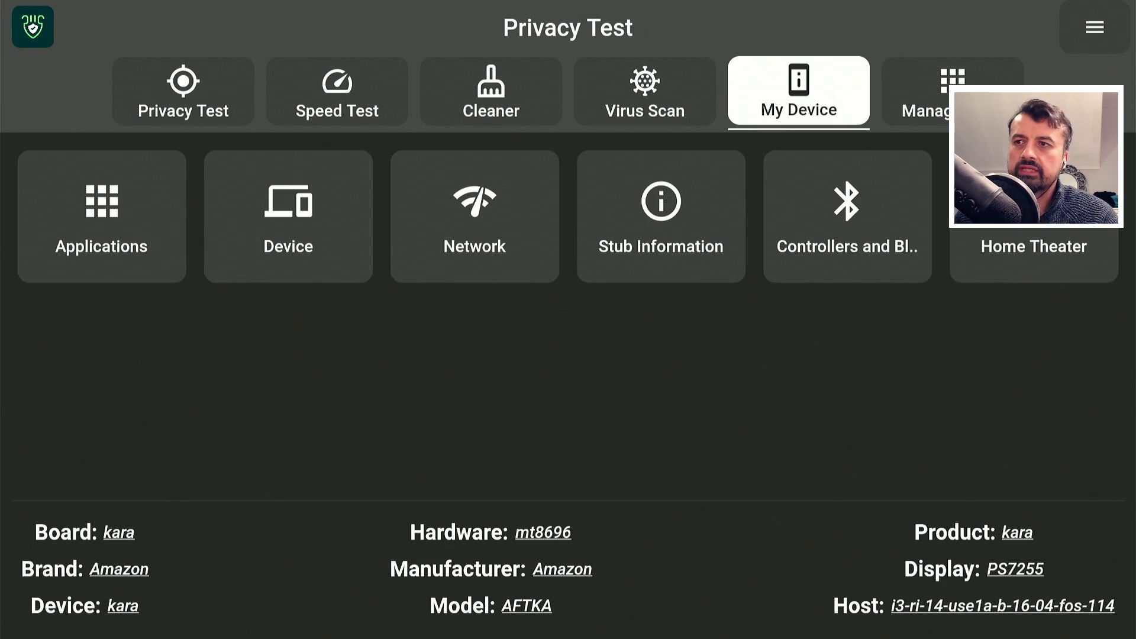
pyautogui.click(643, 91)
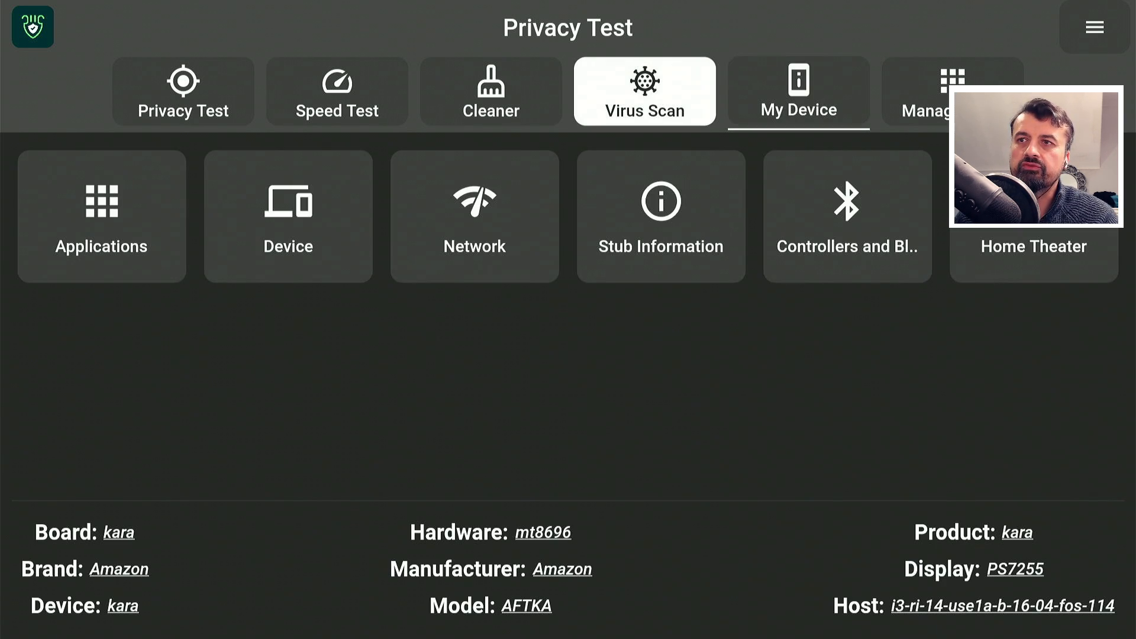
pyautogui.click(288, 216)
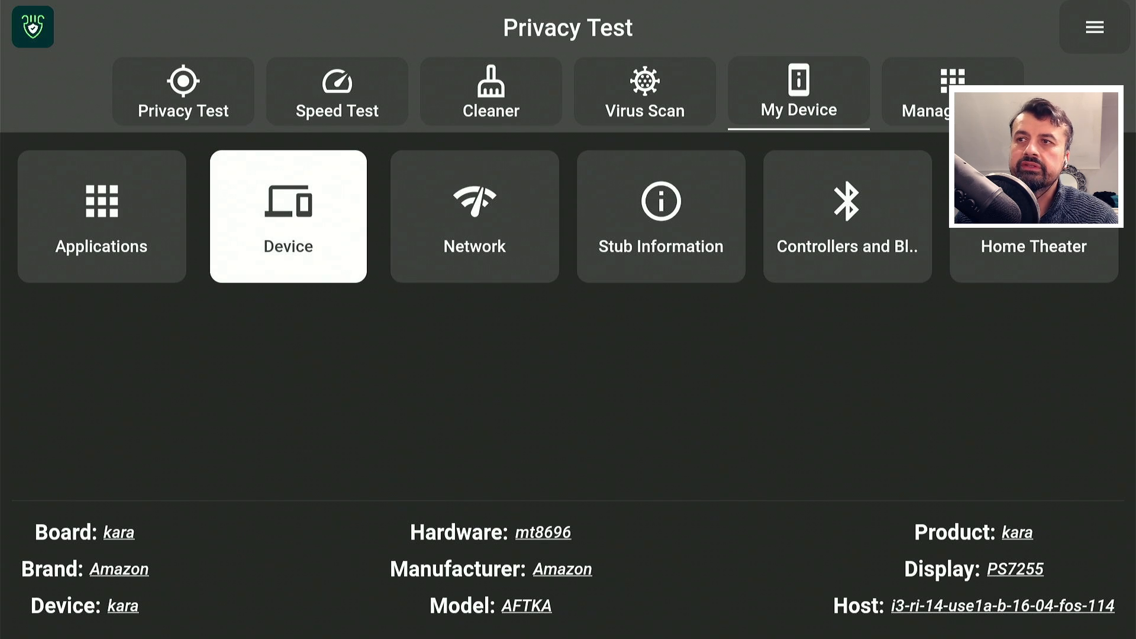
pyautogui.click(474, 216)
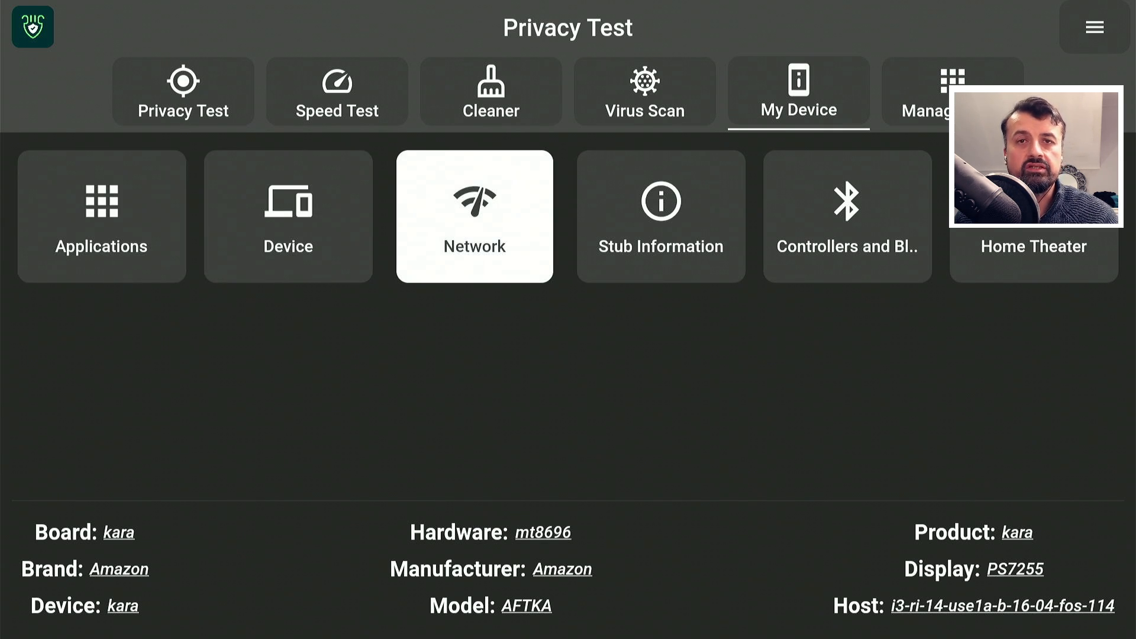
pyautogui.click(659, 216)
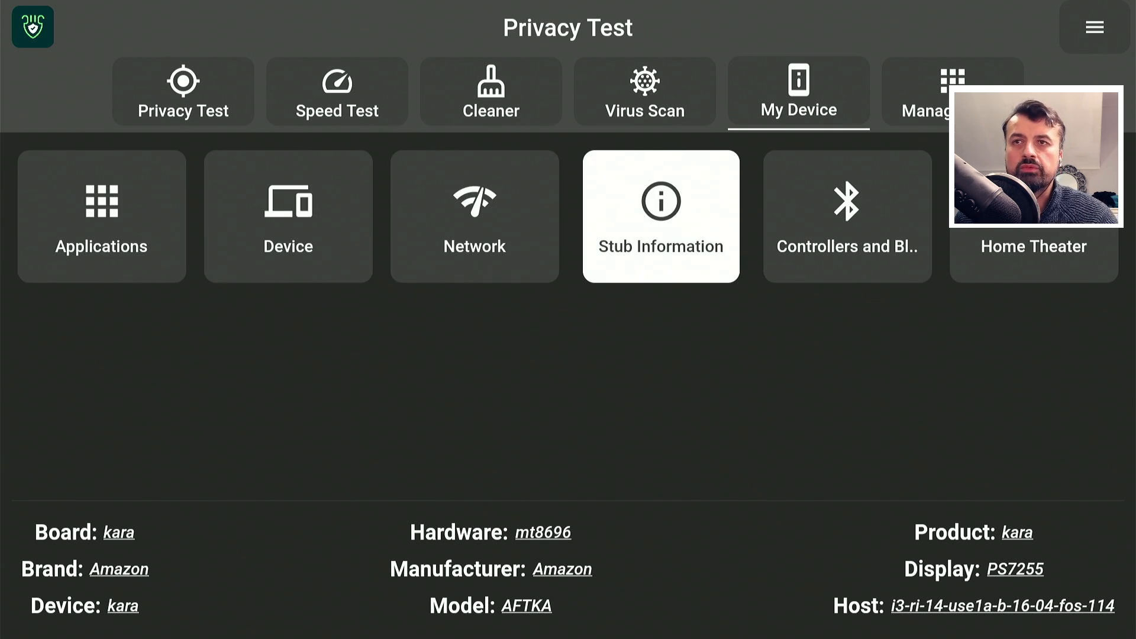
pyautogui.click(846, 216)
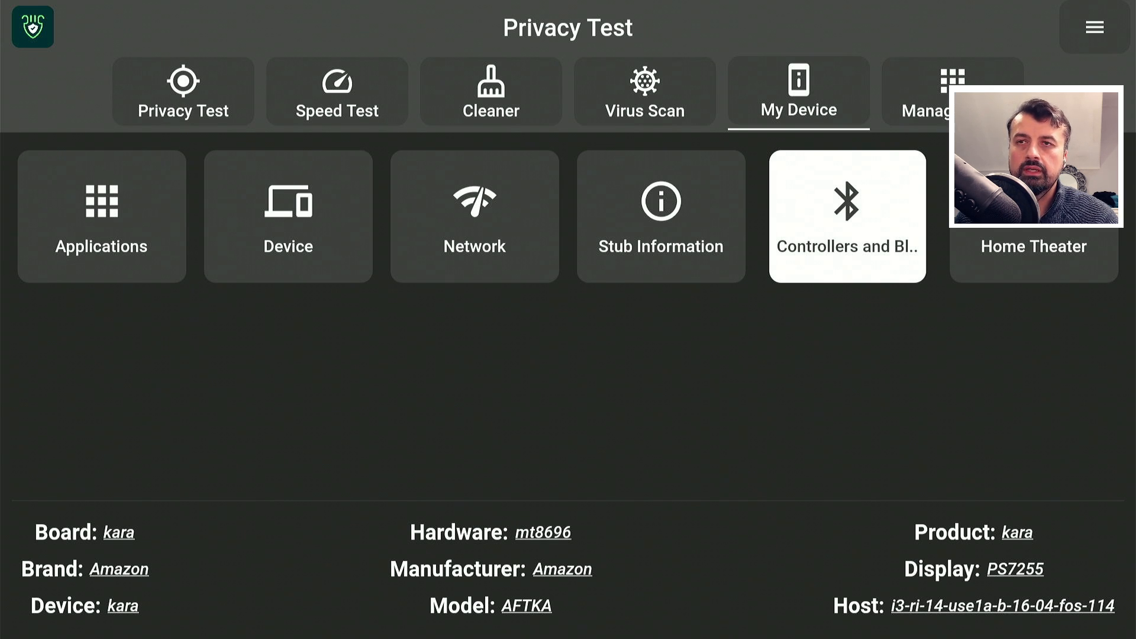
pyautogui.click(847, 216)
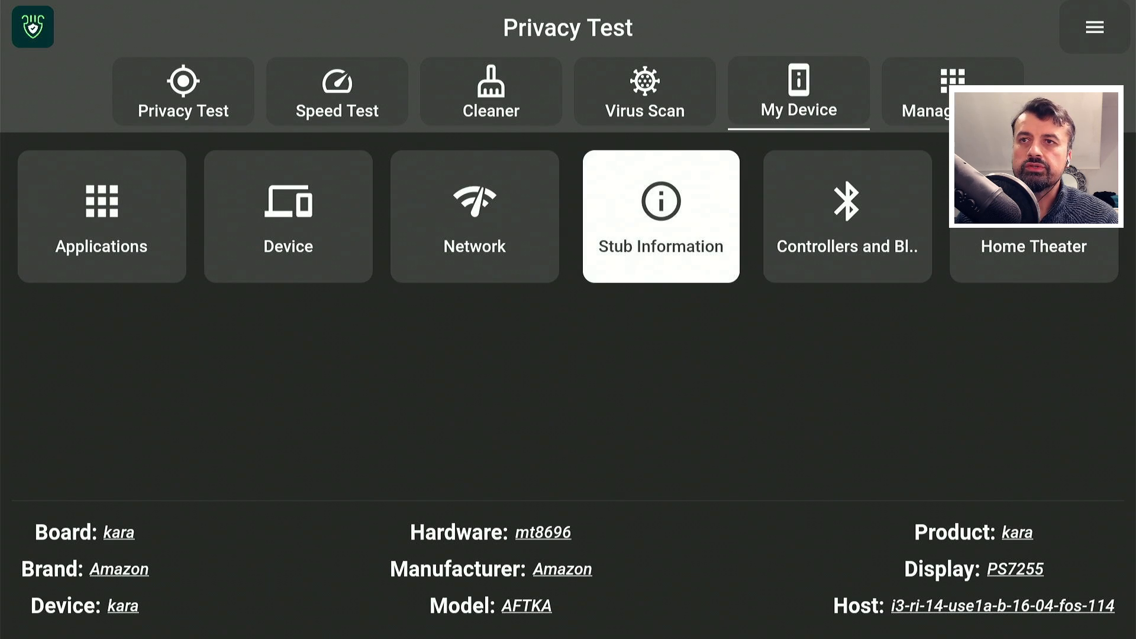
pyautogui.click(102, 216)
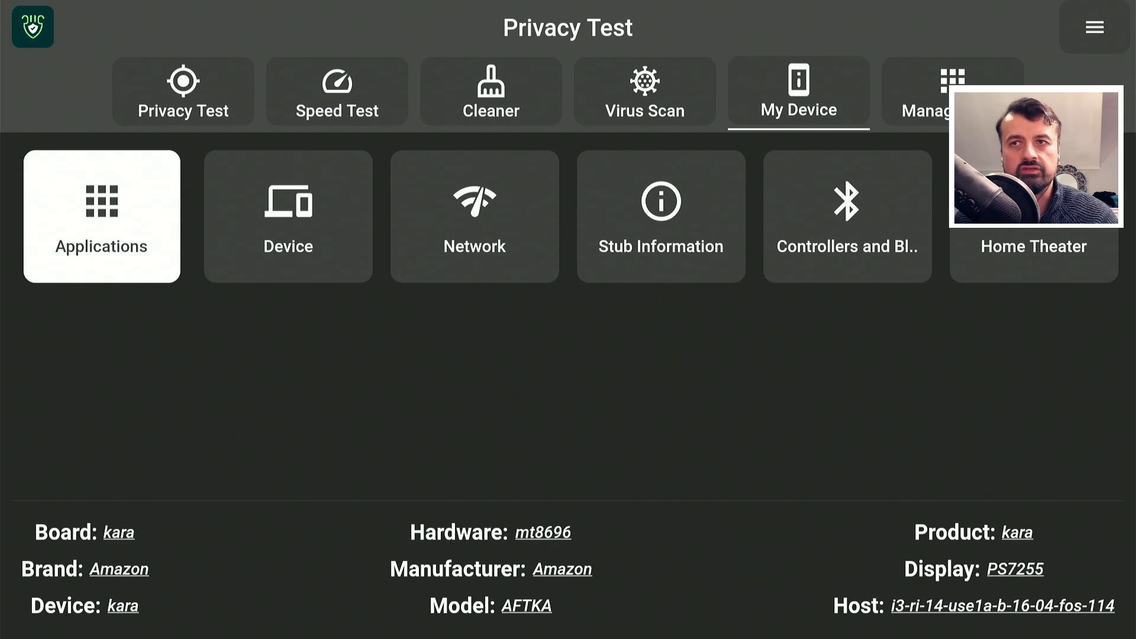
pyautogui.click(660, 217)
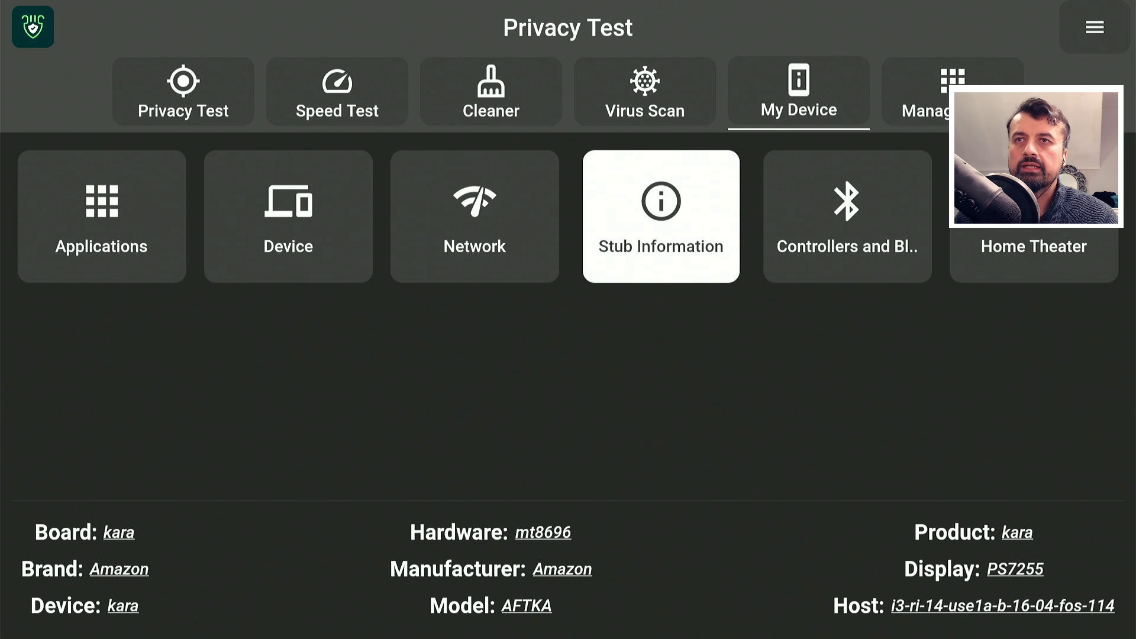
pyautogui.click(952, 91)
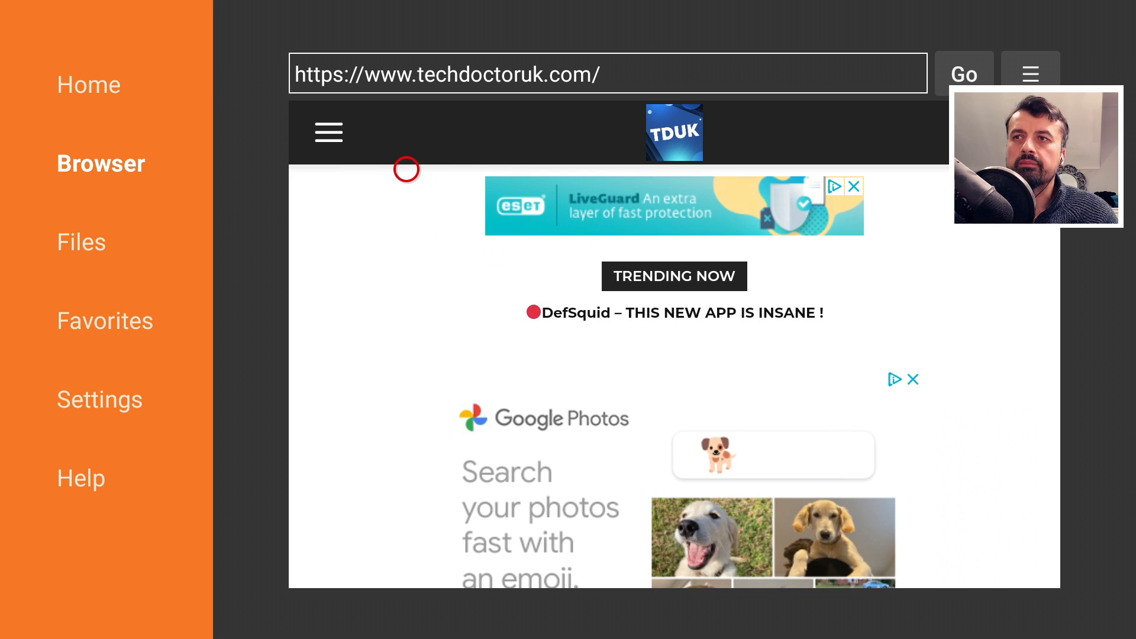
# Open the DefSquid installation guide article from the website's navigation menu
pyautogui.click(329, 133)
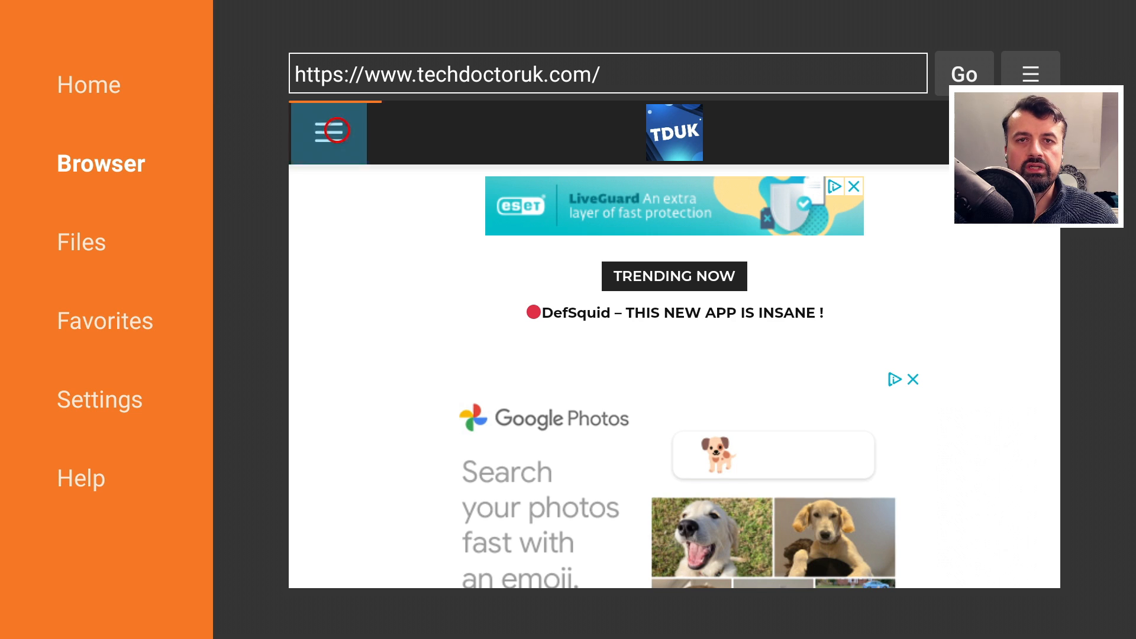
pyautogui.click(329, 132)
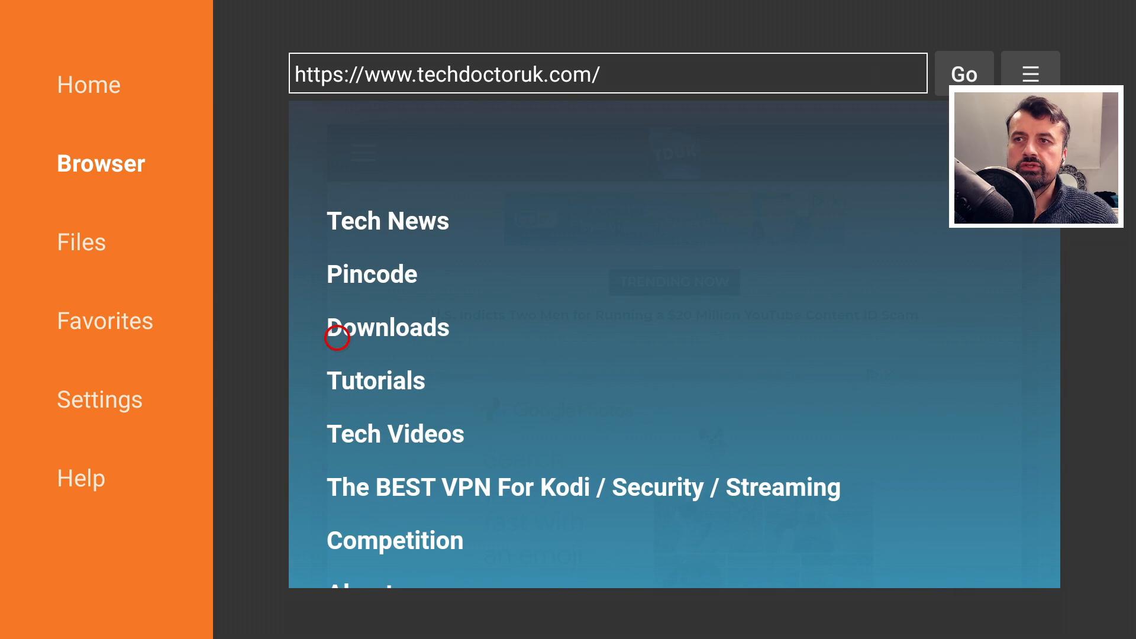
pyautogui.click(375, 380)
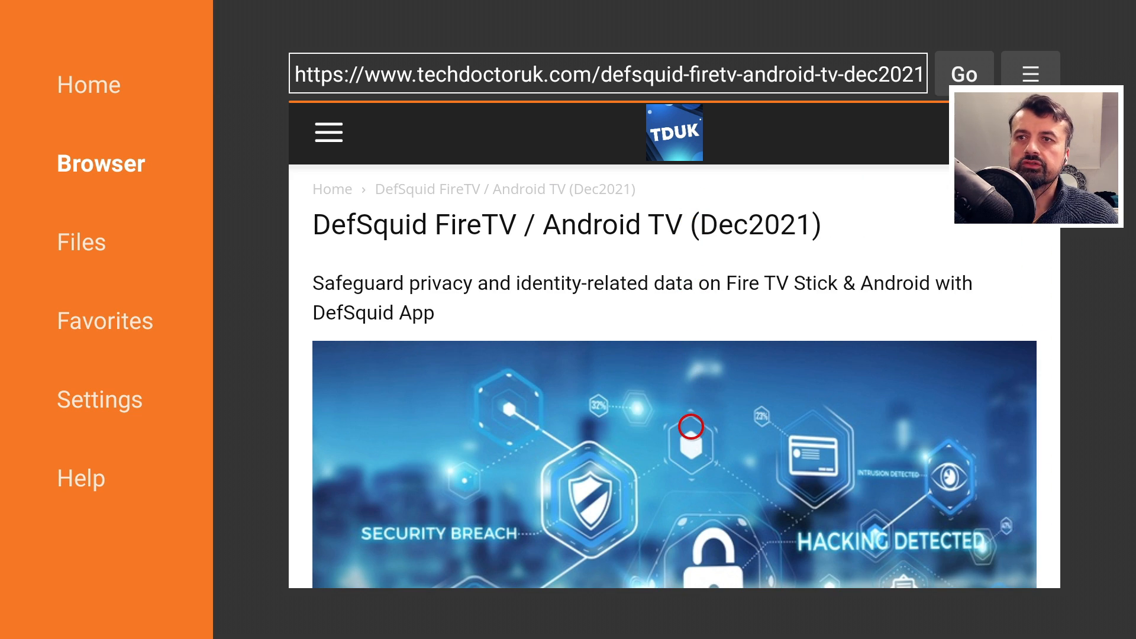
# Scroll to Software Needed and follow the DefSquid download page link
pyautogui.scroll(-3)
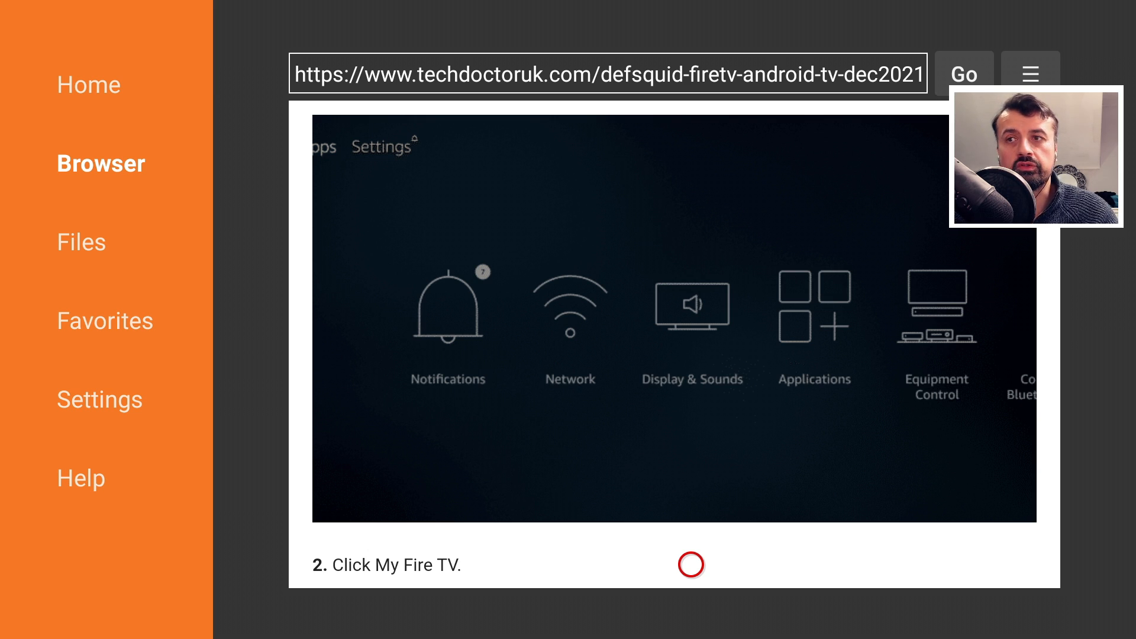
pyautogui.scroll(-3)
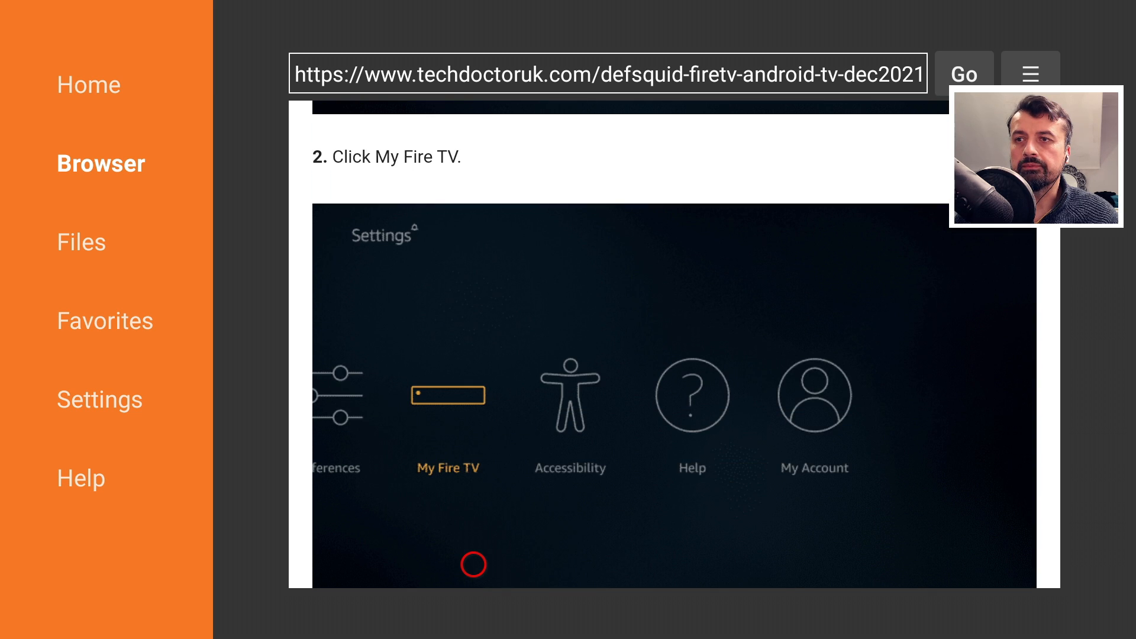
pyautogui.scroll(-3)
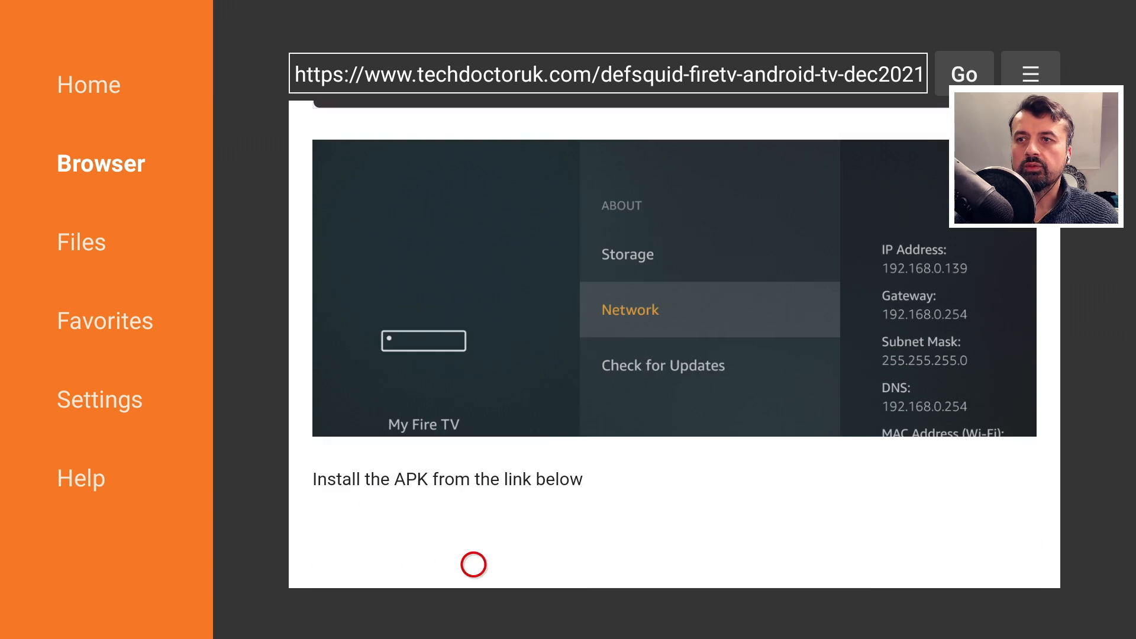
pyautogui.scroll(-3)
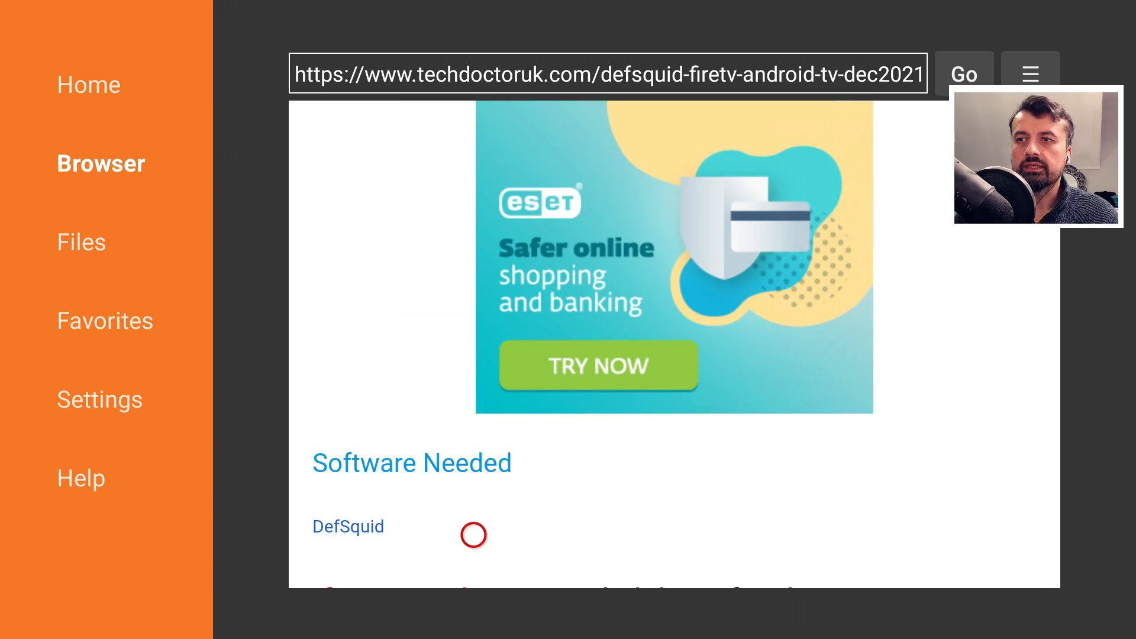
pyautogui.click(348, 527)
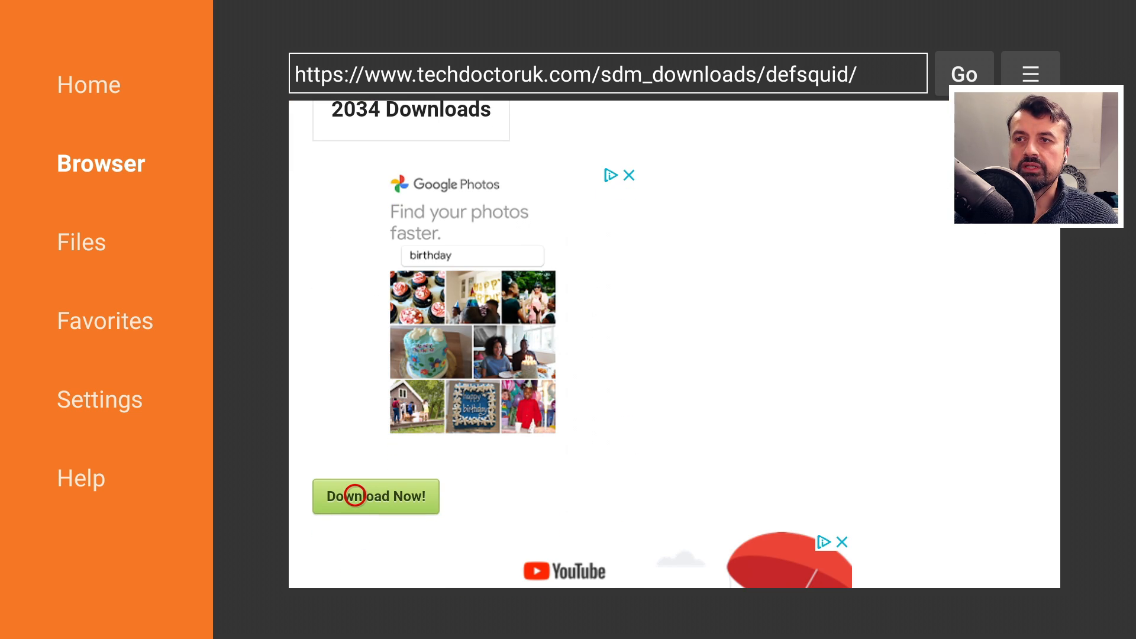
# Download ds131.apk, install DefSquid, and launch it to its Privacy Test screen
pyautogui.click(376, 497)
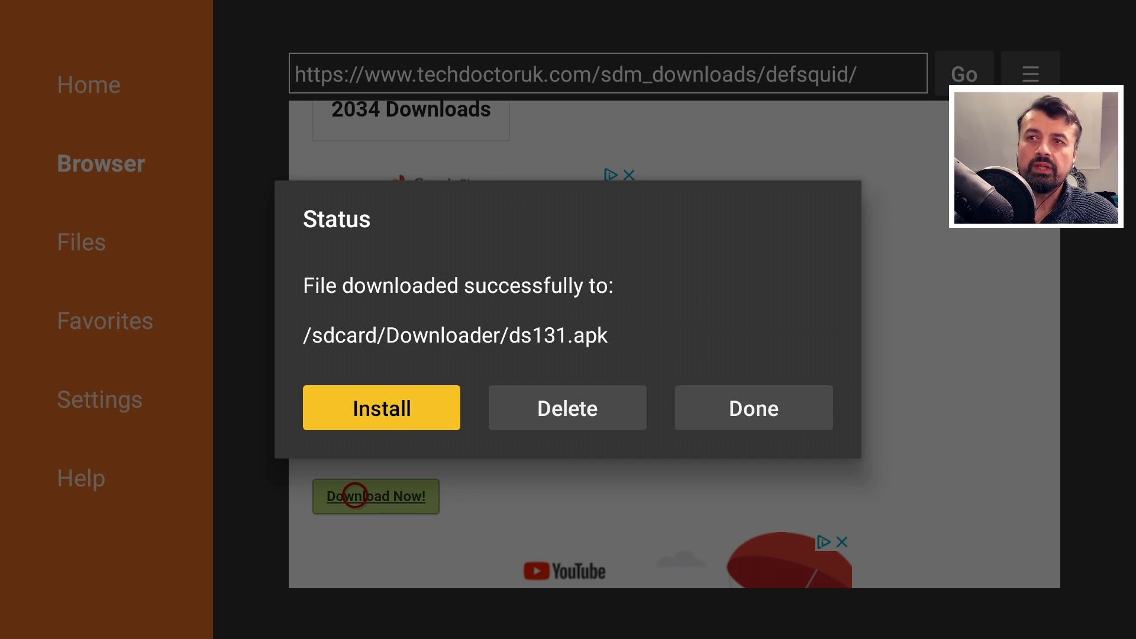
pyautogui.click(380, 408)
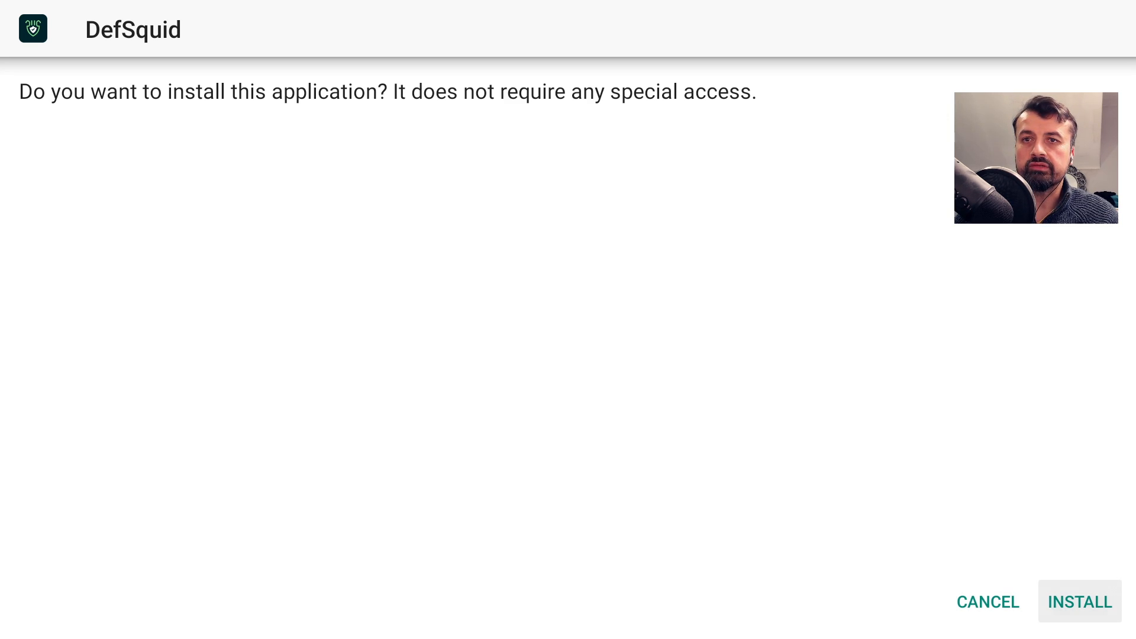
pyautogui.click(1079, 602)
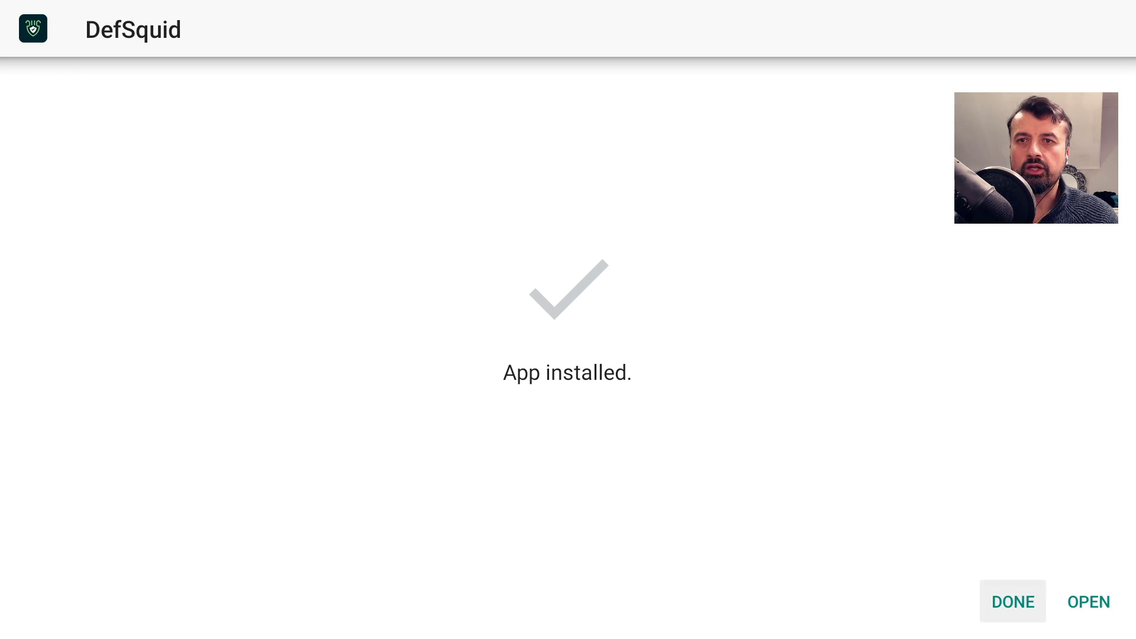
pyautogui.click(1088, 602)
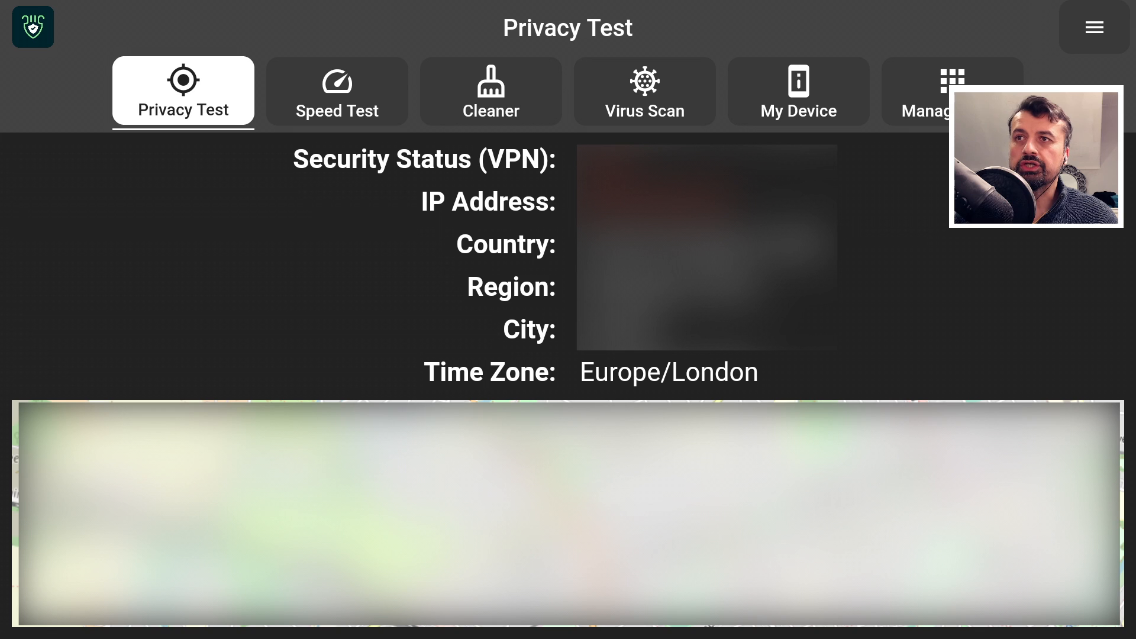
# Get a 600 Mbps speed result and view NVIDIA SHIELD Android TV device details
pyautogui.click(336, 91)
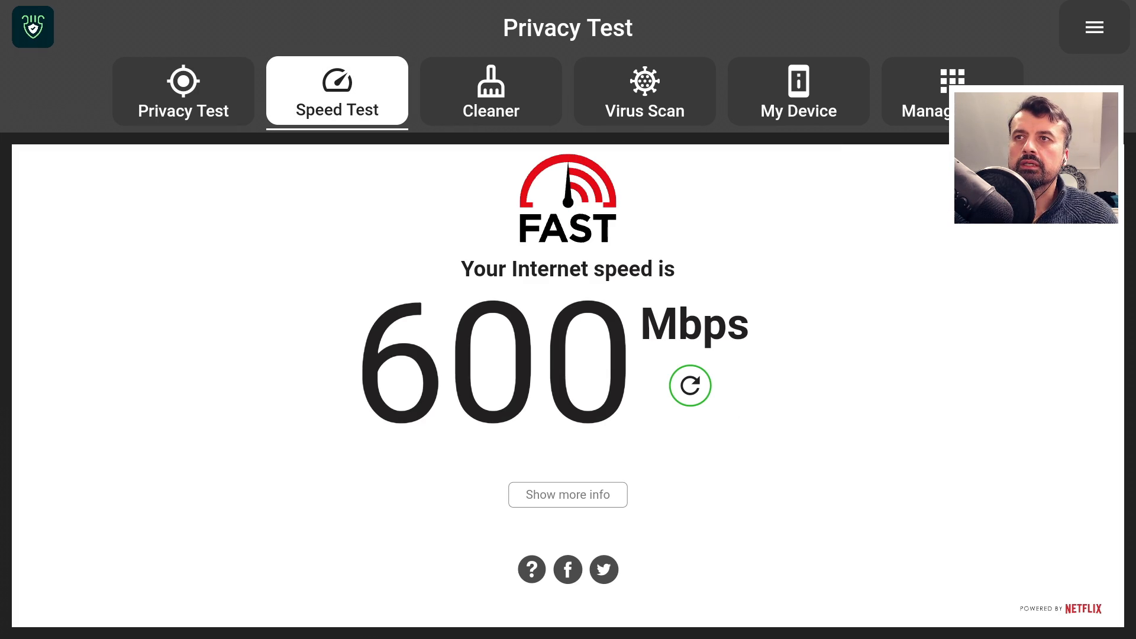
pyautogui.click(797, 90)
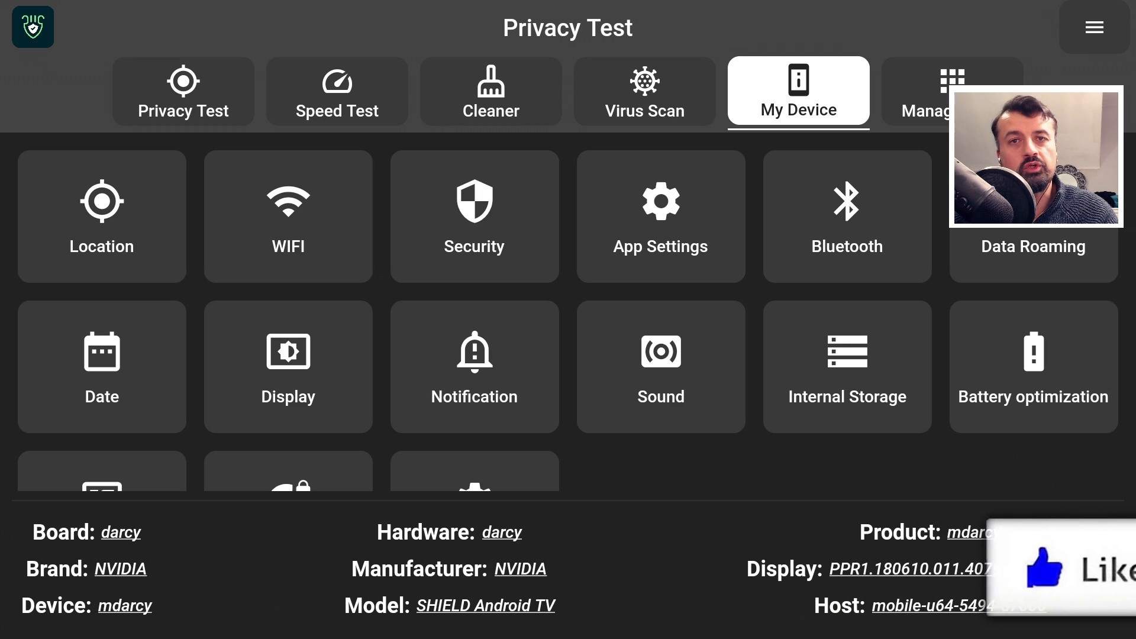
pyautogui.click(1043, 565)
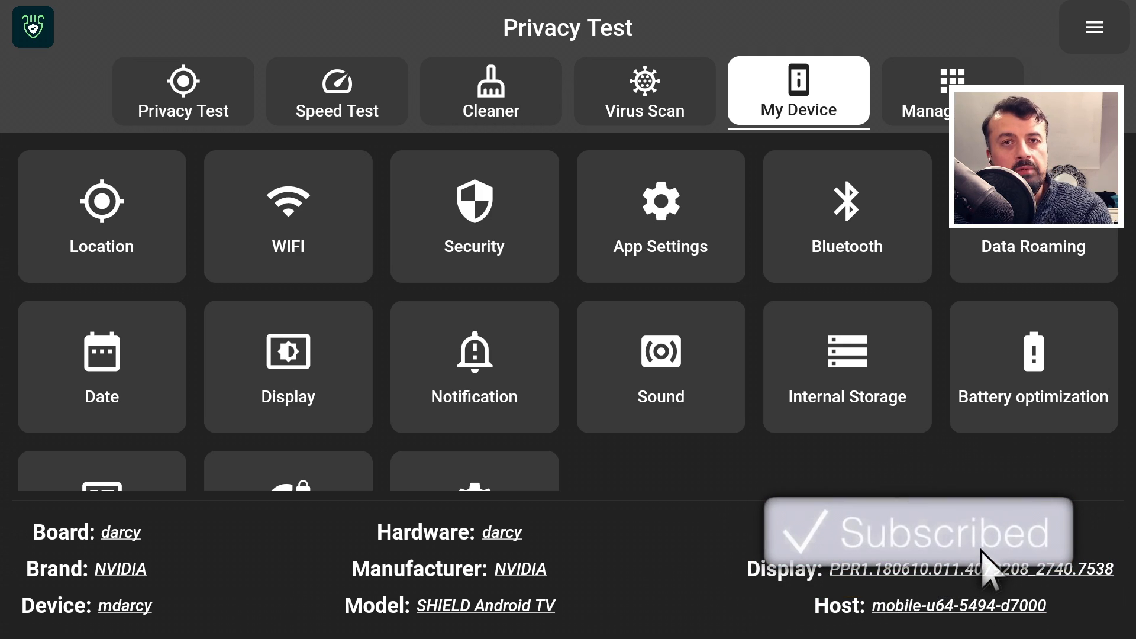